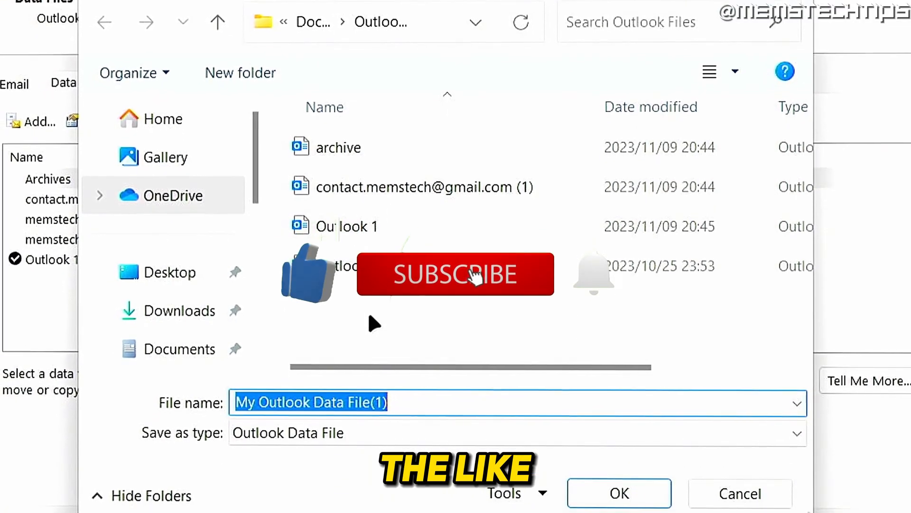
# - Cancel the Create or Open Outlook Data File dialog, returning to the Outlook 1 Inbox
pyautogui.click(618, 493)
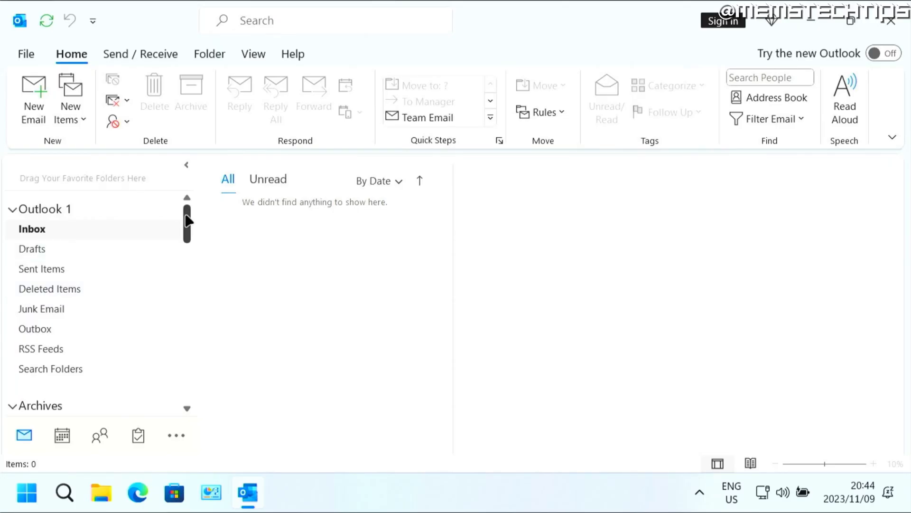
# - Reach the Account Settings window listing the two Exchange email accounts via the File menu
pyautogui.click(26, 55)
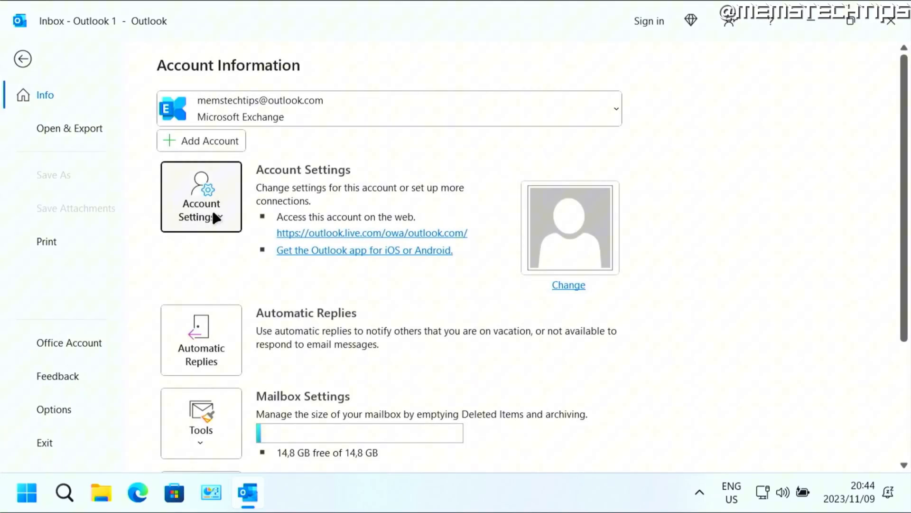
pyautogui.click(200, 196)
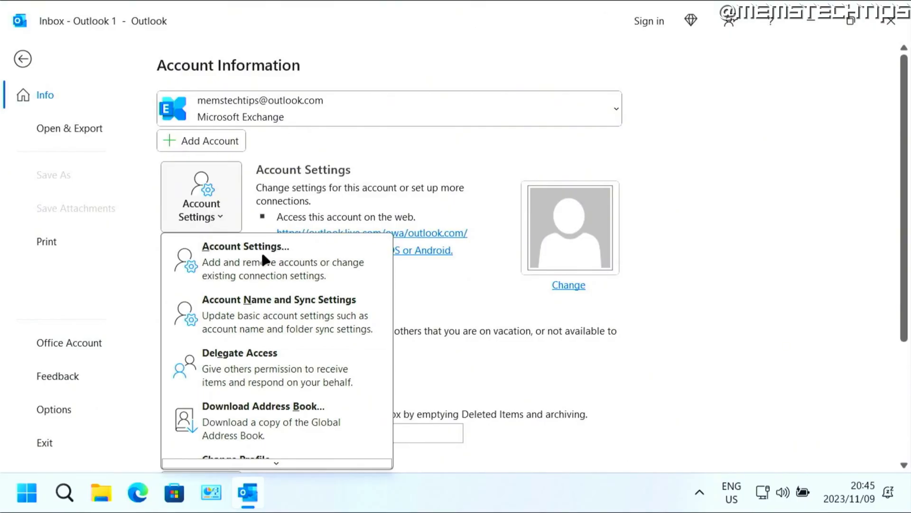
pyautogui.click(245, 246)
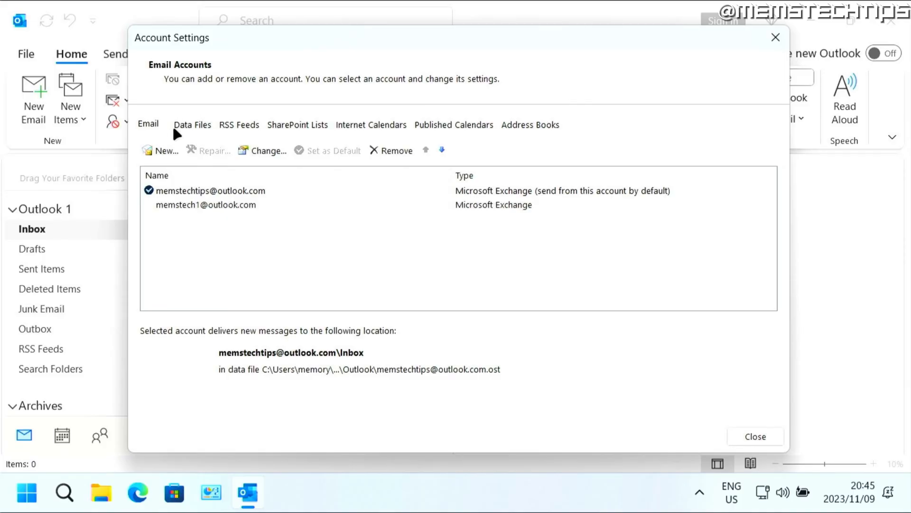
# - Show the Data Files list with the five data files and Outlook 1 as default
pyautogui.click(191, 124)
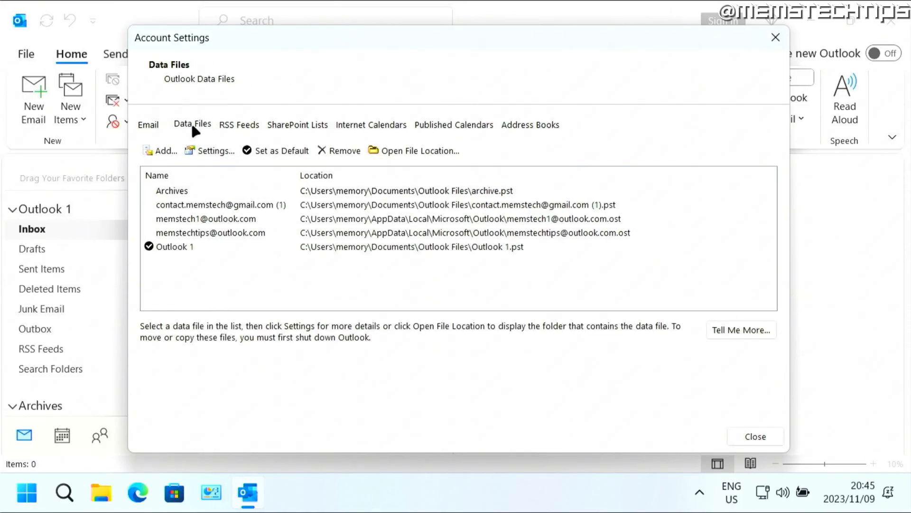
pyautogui.moveTo(216, 226)
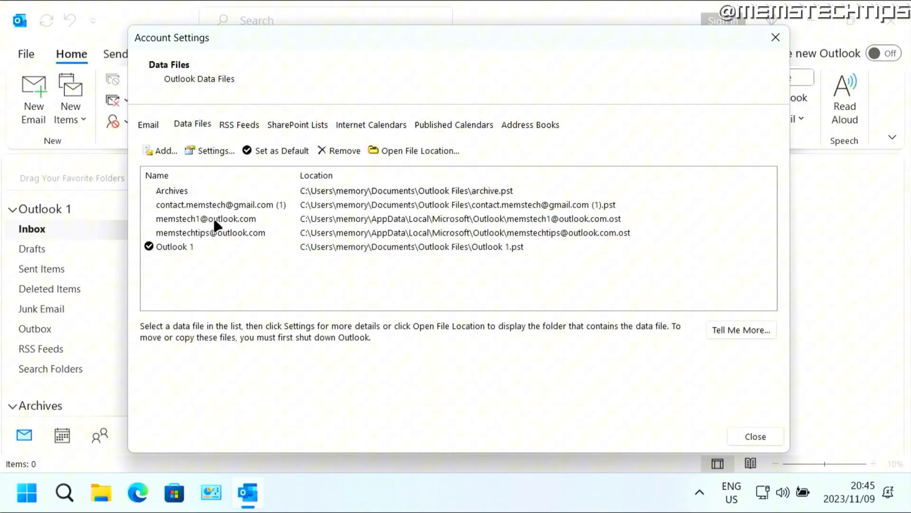
pyautogui.moveTo(221, 219)
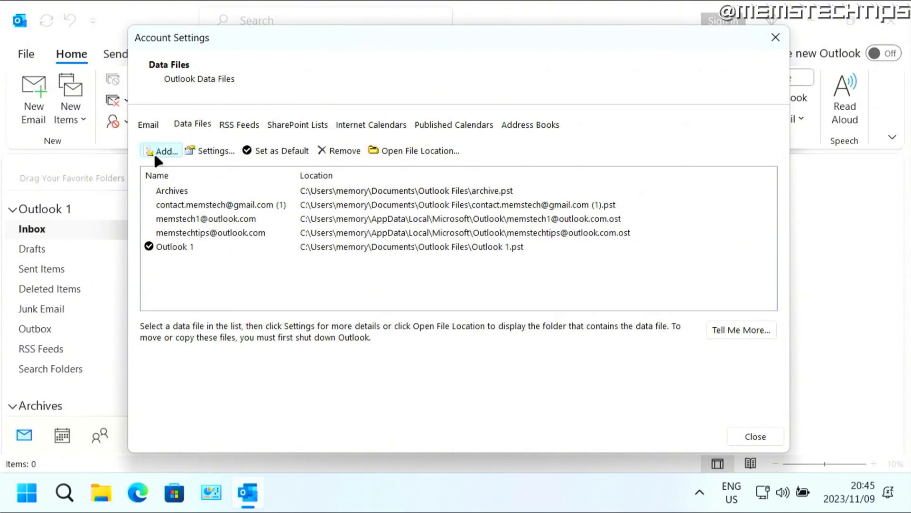
# - Add a new data file and navigate the save dialog to Documents\Outlook Files
pyautogui.click(165, 151)
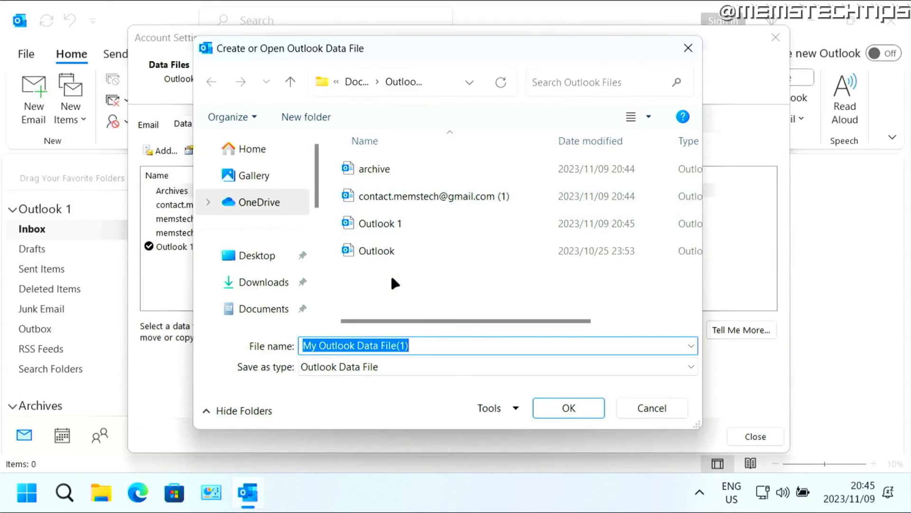
pyautogui.moveTo(406, 290)
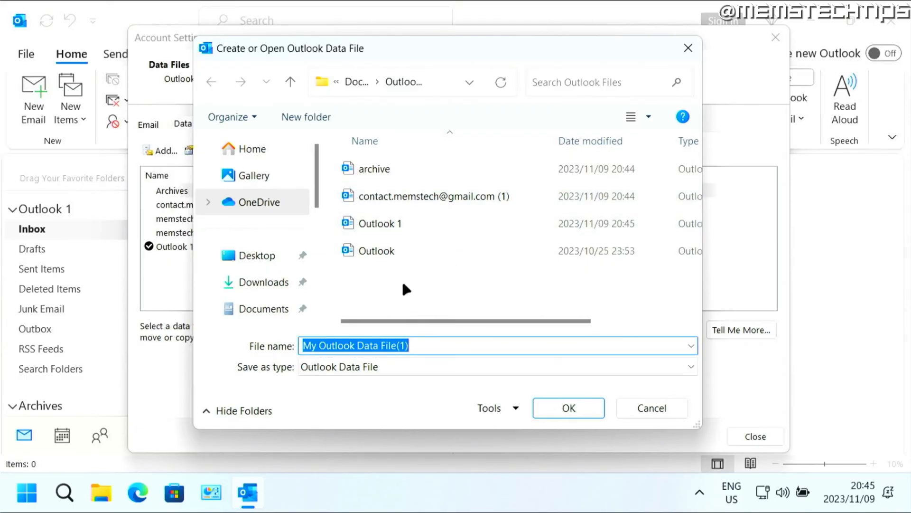
pyautogui.moveTo(354, 85)
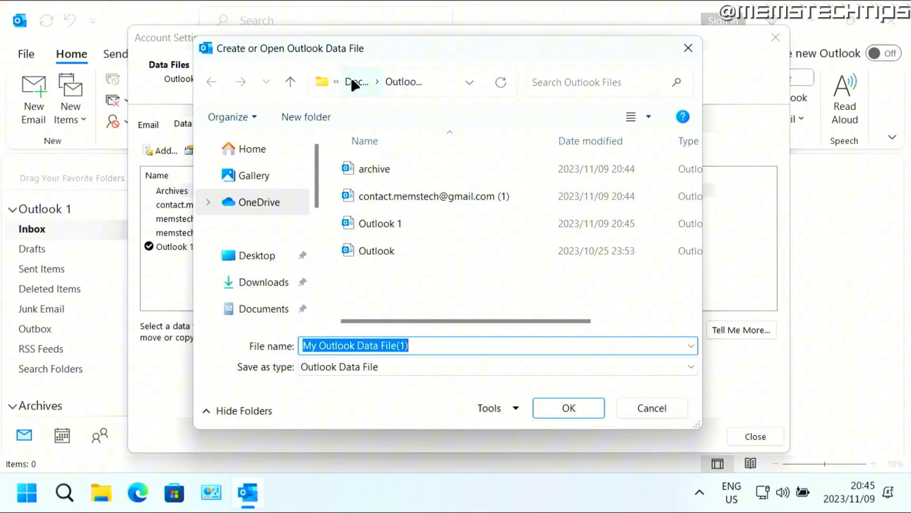
pyautogui.click(356, 82)
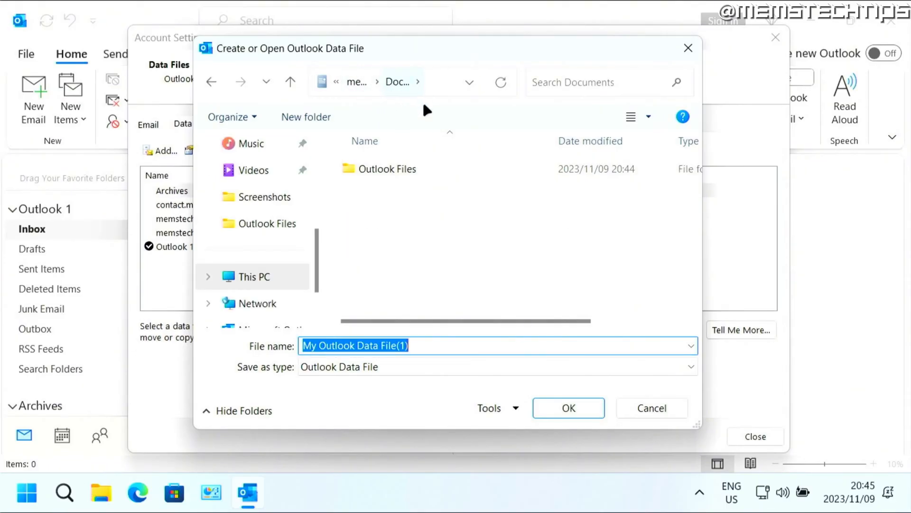
pyautogui.doubleClick(389, 169)
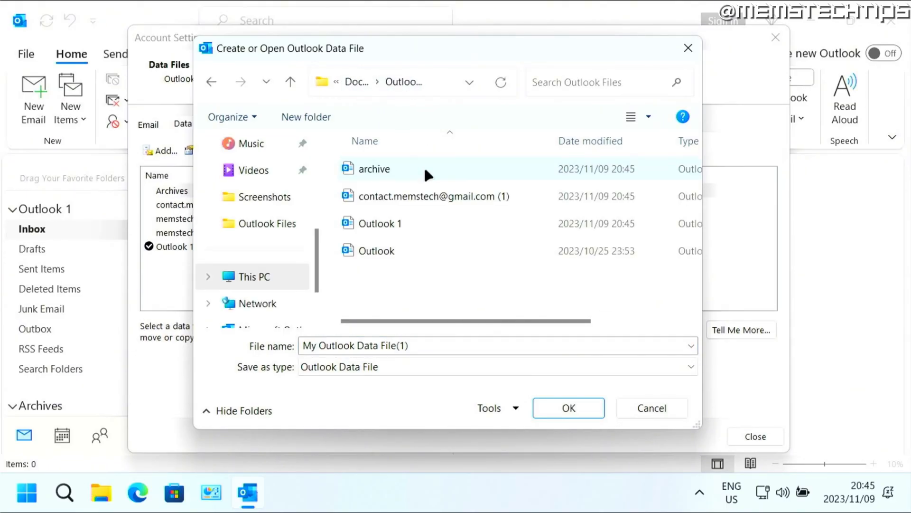
pyautogui.moveTo(429, 196)
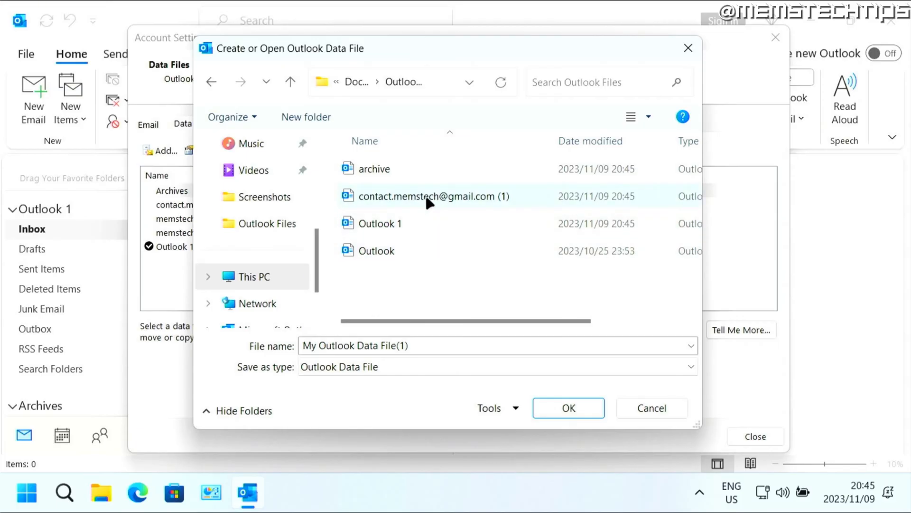
pyautogui.moveTo(269, 350)
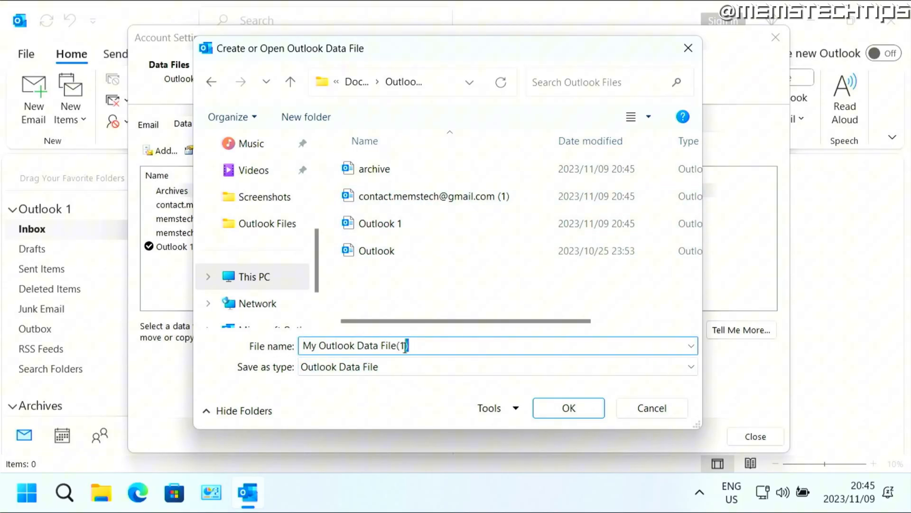
# - Replace the default file name with 'Test' and create the Test.pst data file
pyautogui.doubleClick(395, 346)
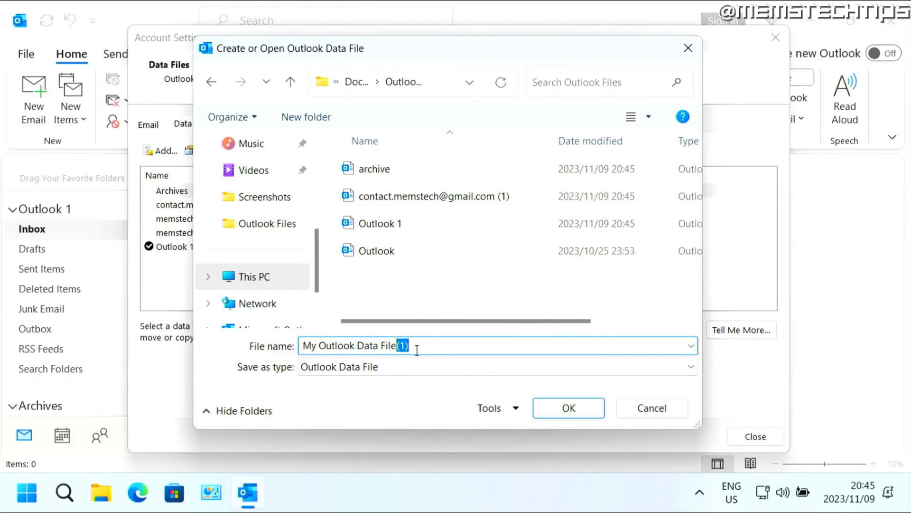
pyautogui.tripleClick(348, 345)
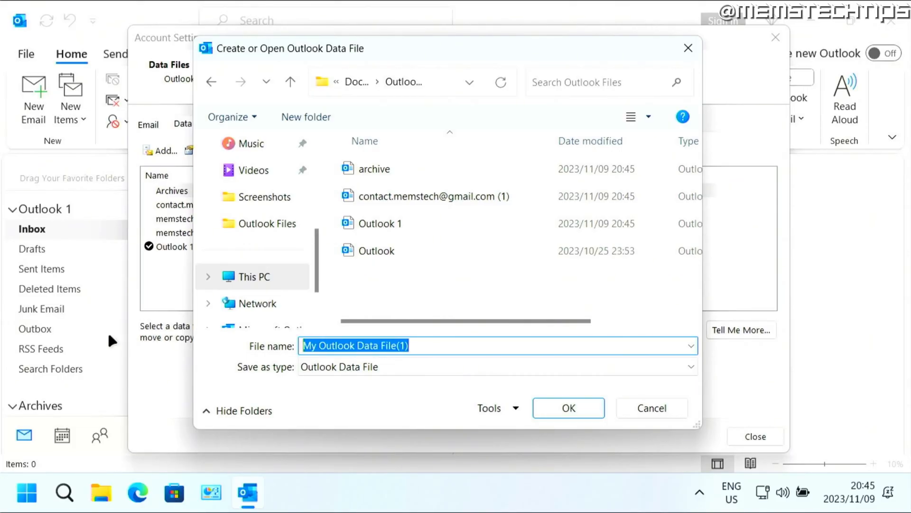
pyautogui.write('Test')
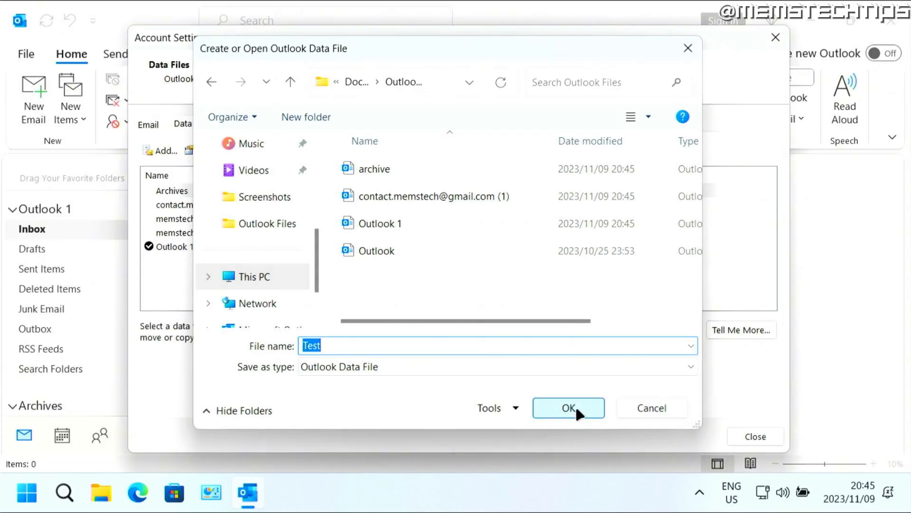
pyautogui.click(569, 407)
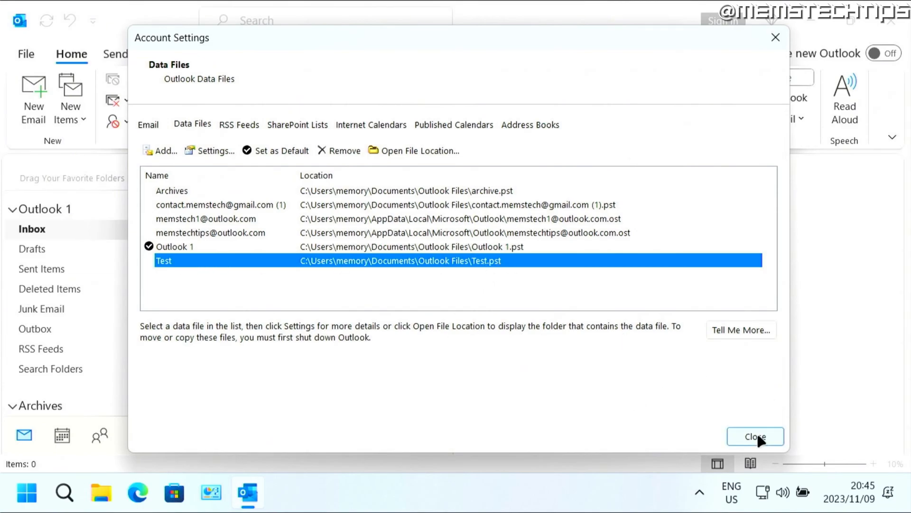
# - Close Account Settings, collapse Archives and expand the Test data file to show its folders
pyautogui.click(755, 436)
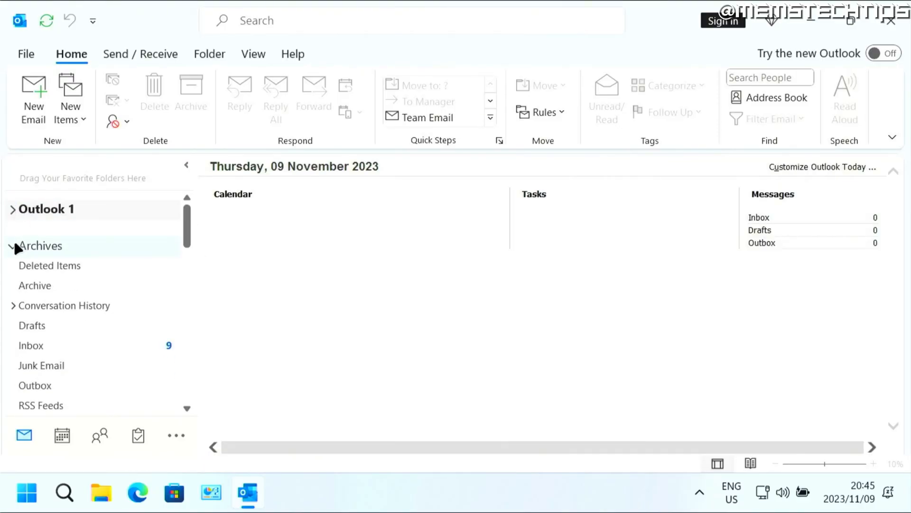
pyautogui.click(12, 245)
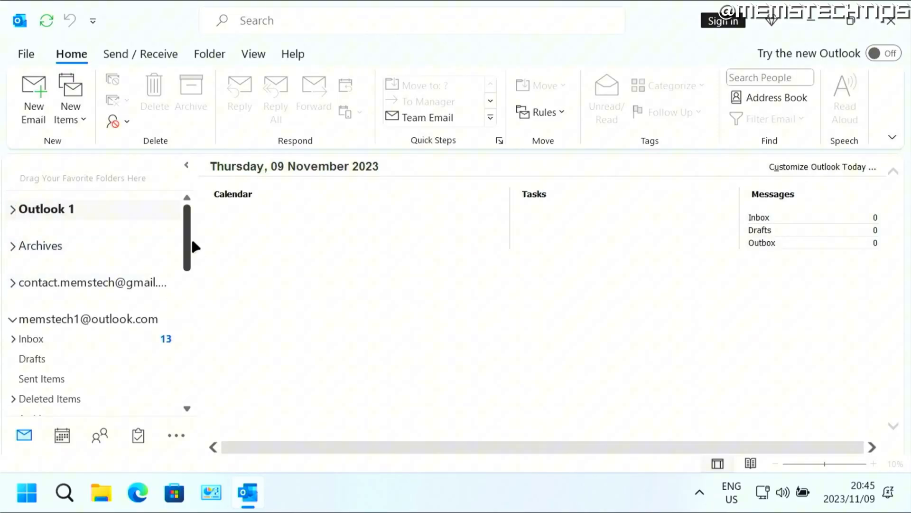
pyautogui.scroll(-3)
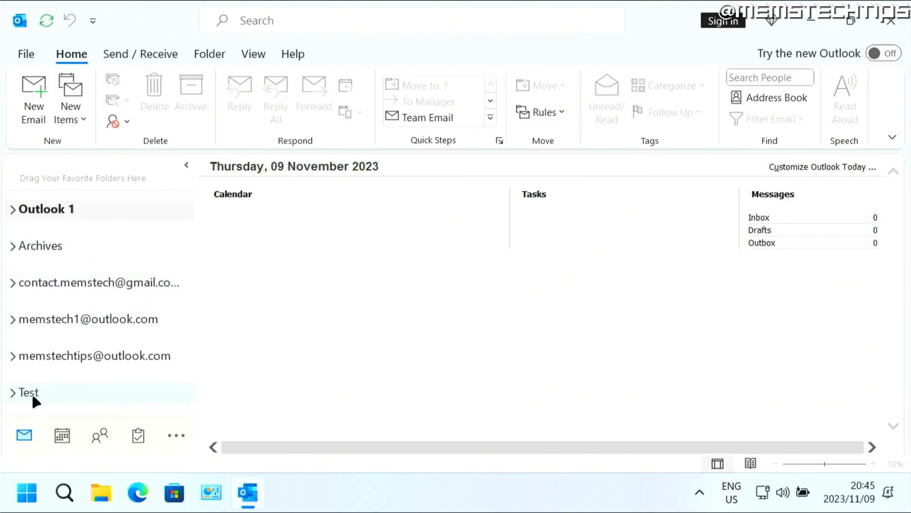
pyautogui.click(27, 392)
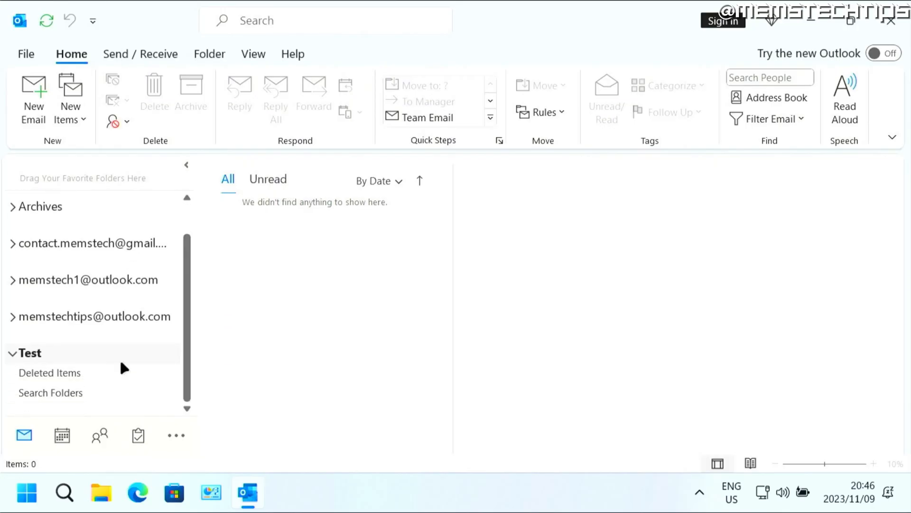
pyautogui.moveTo(119, 393)
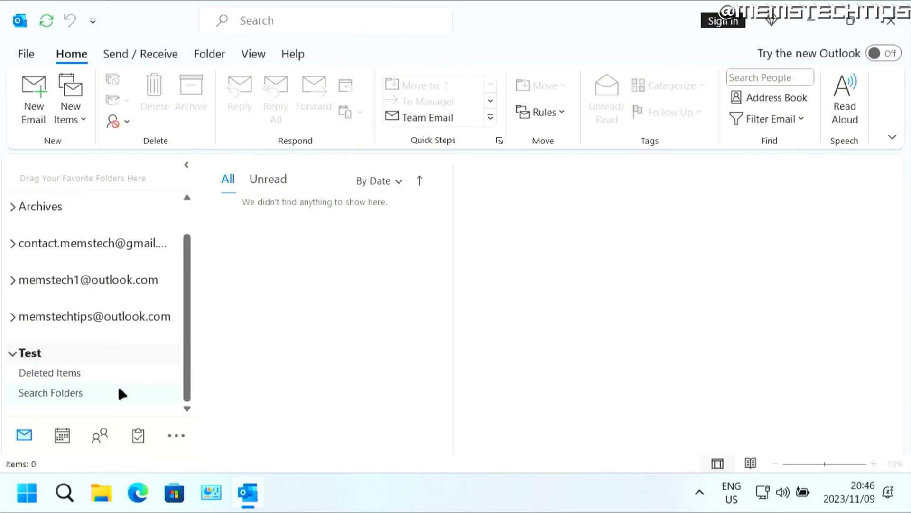